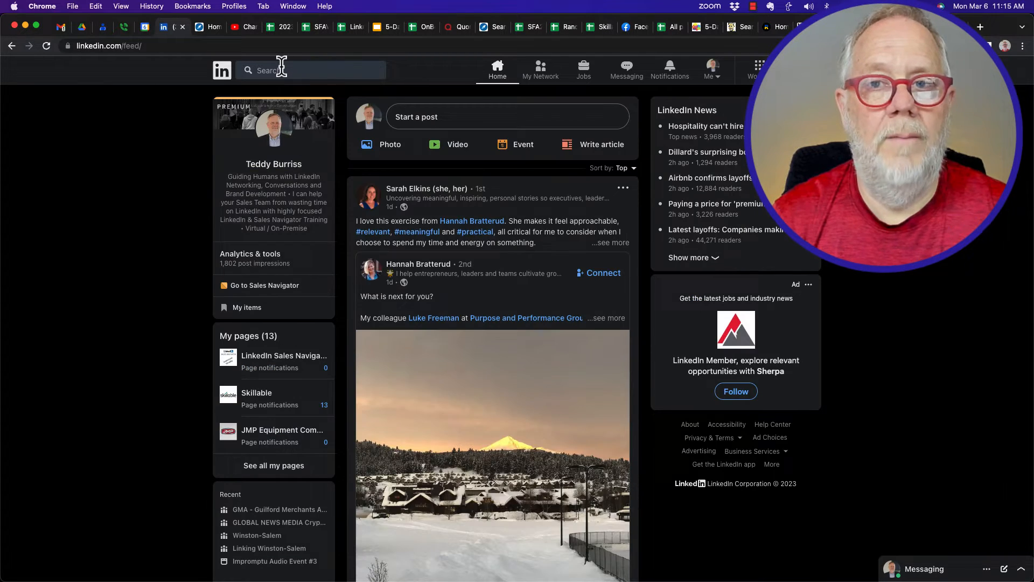
type("steve antkowiak")
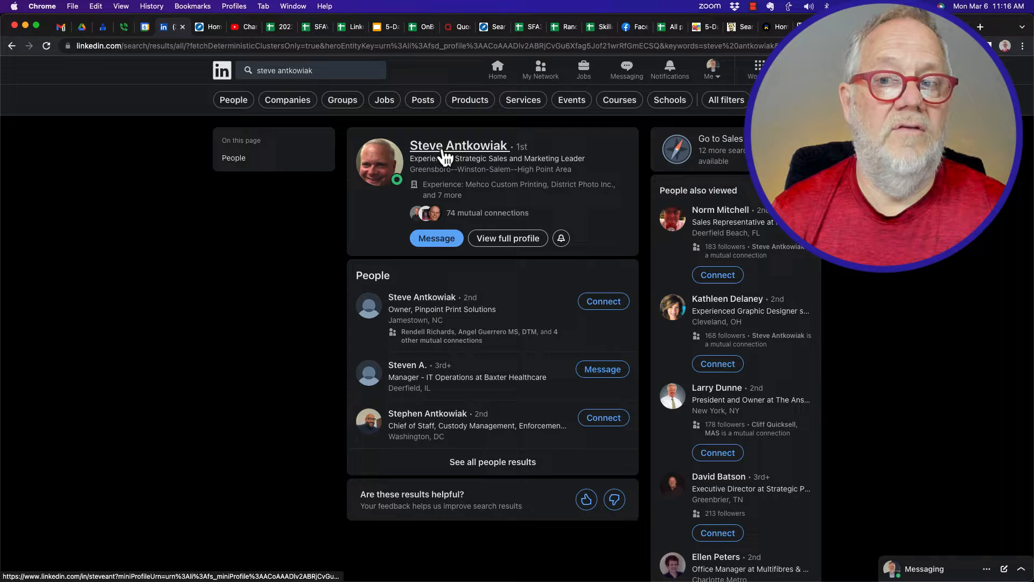
left_click(458, 146)
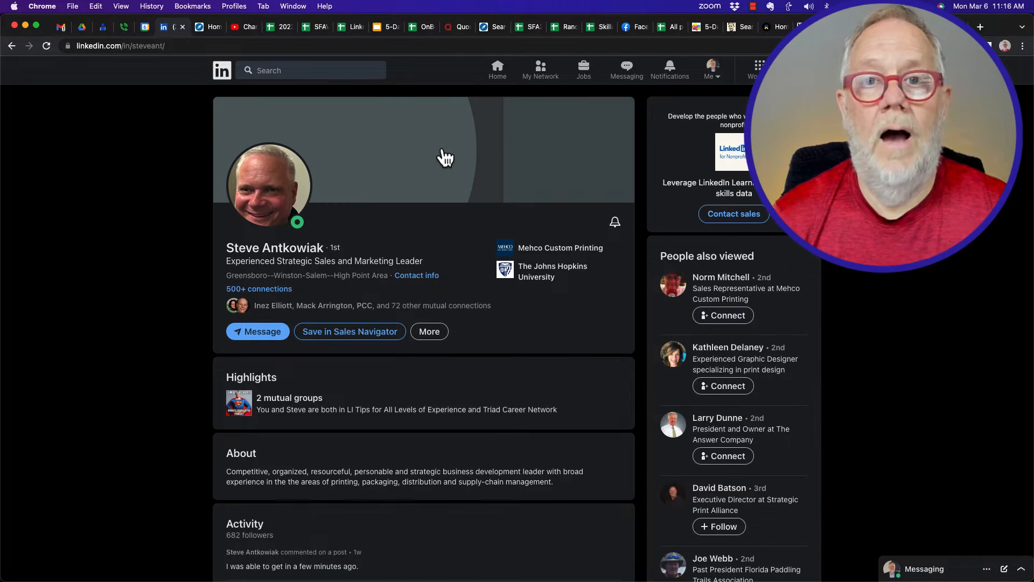
mouse_move(315, 267)
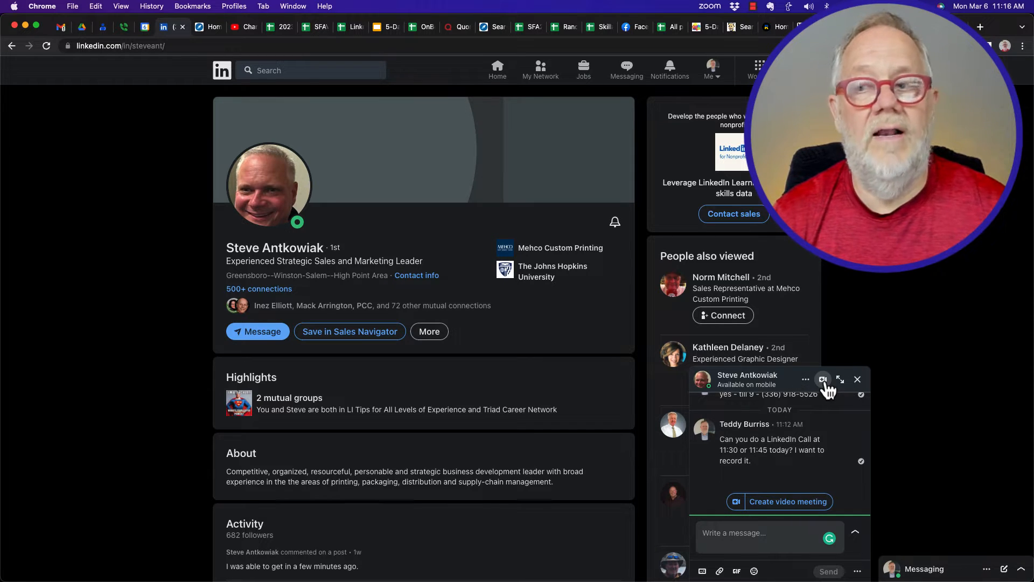
Step: Send Steve an instant video meeting invite in chat and join it
left_click(822, 379)
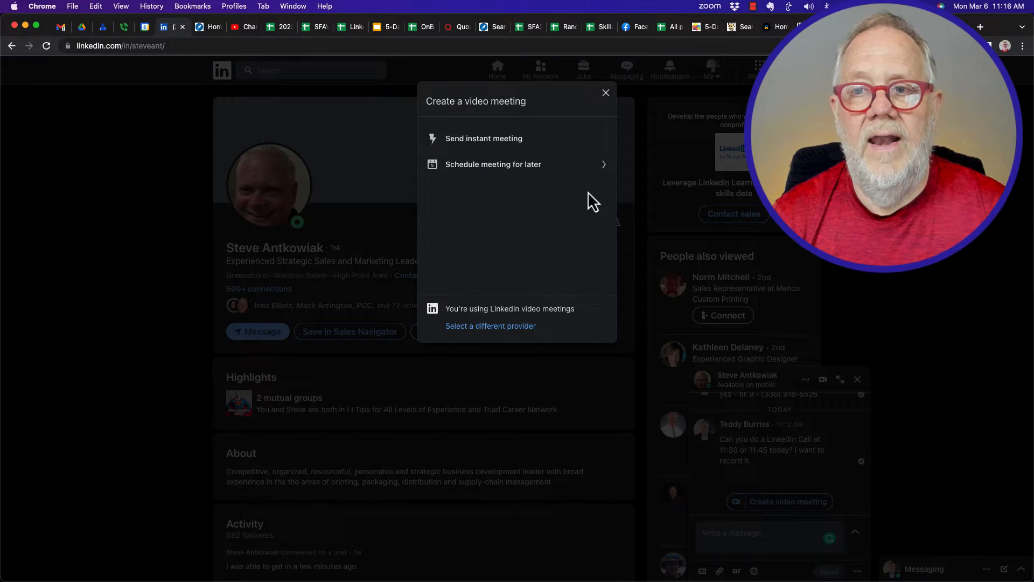
mouse_move(504, 155)
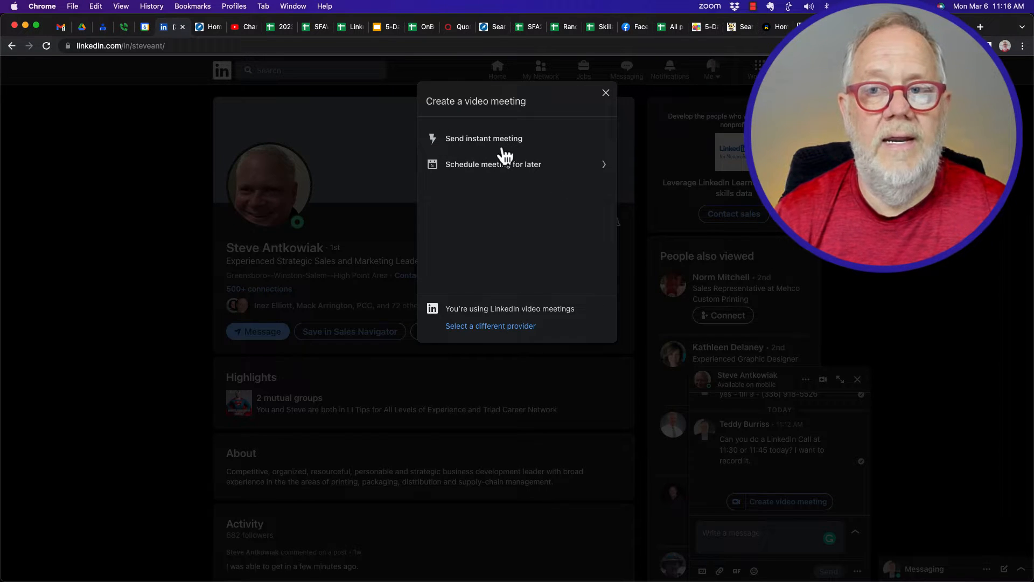
mouse_move(508, 172)
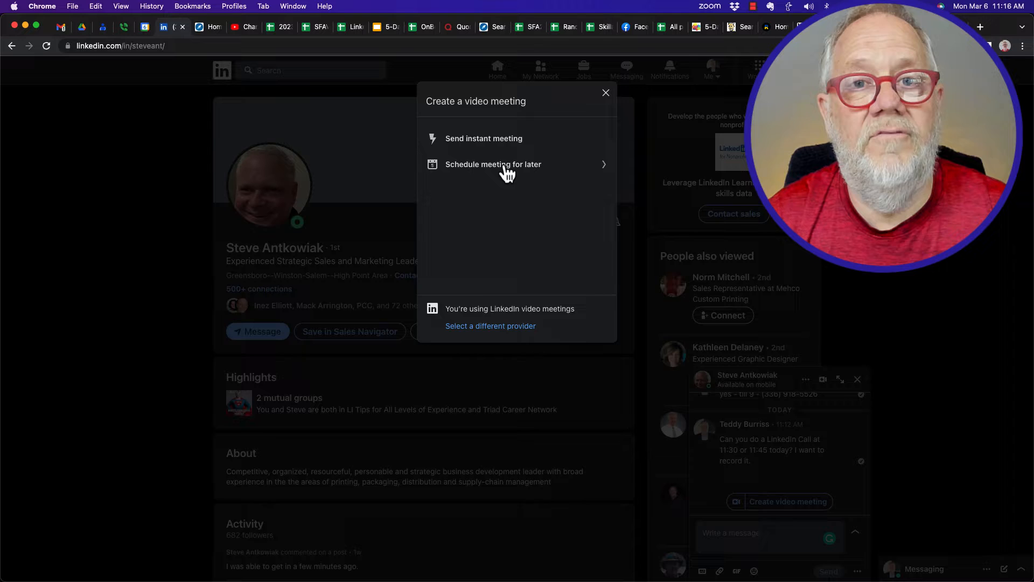
mouse_move(488, 147)
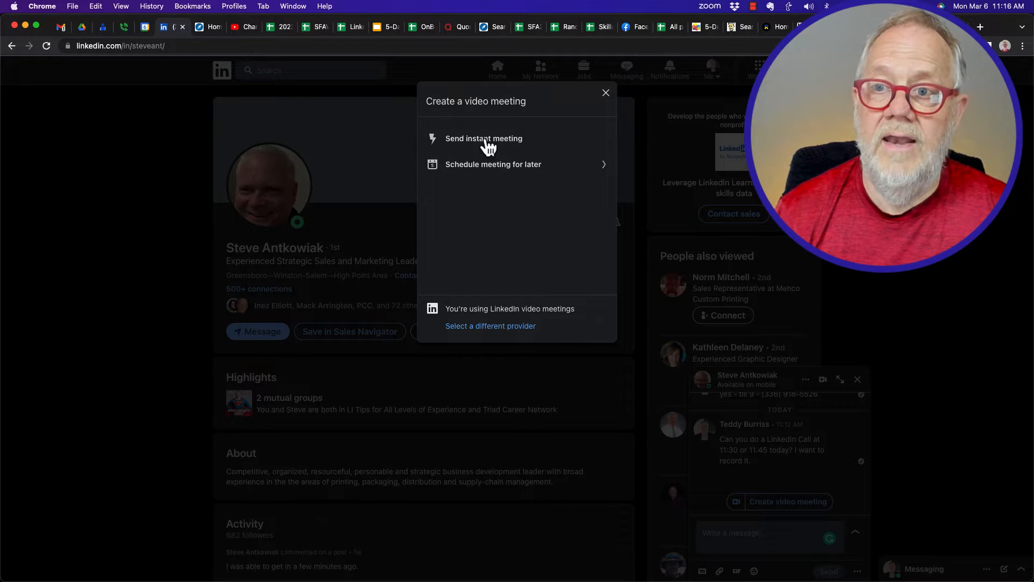
left_click(484, 138)
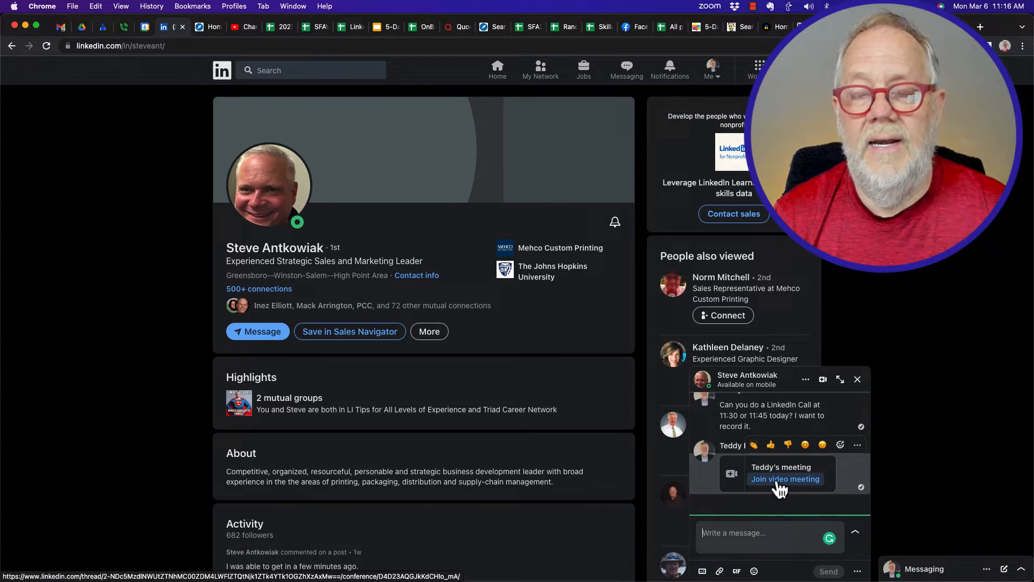
left_click(784, 479)
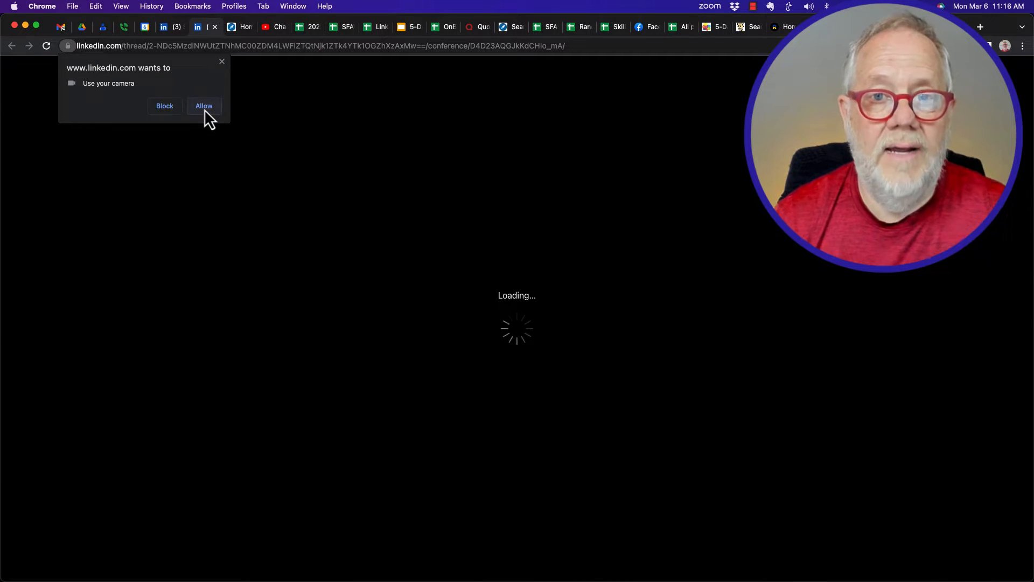
Step: Allow camera access, toggle the preview camera off and on, and join
left_click(203, 106)
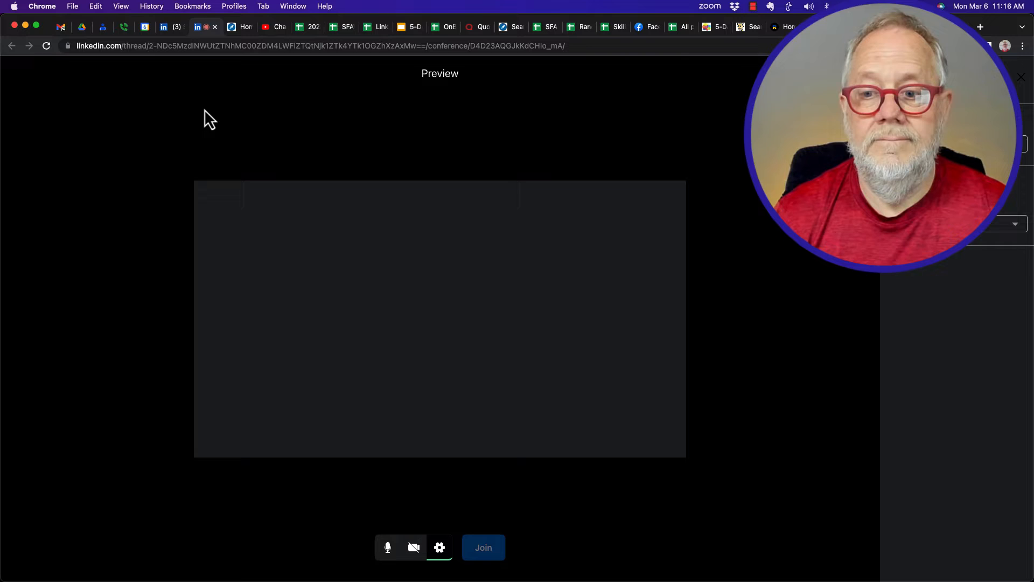
left_click(438, 546)
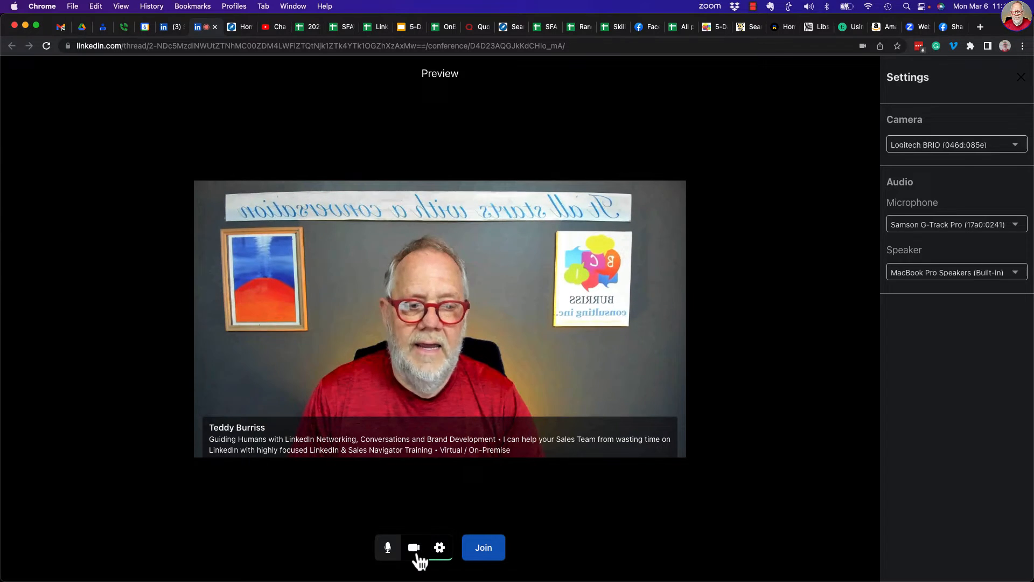
left_click(414, 547)
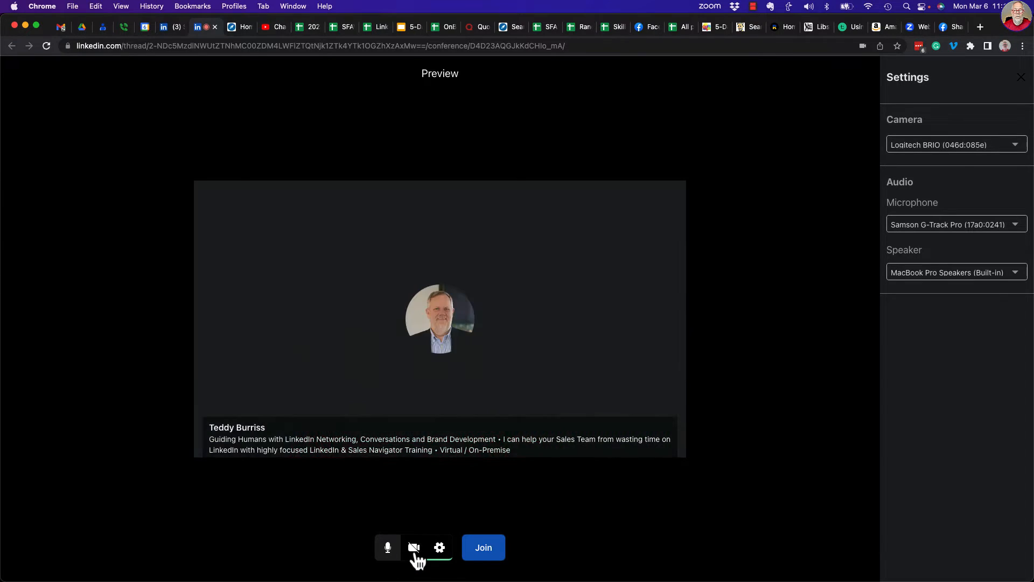
left_click(414, 547)
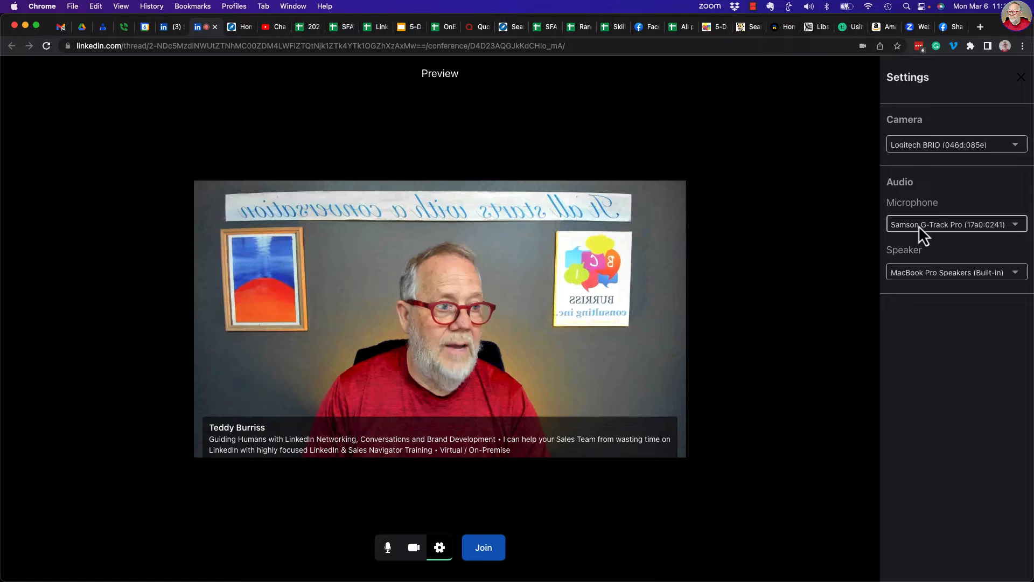
mouse_move(936, 152)
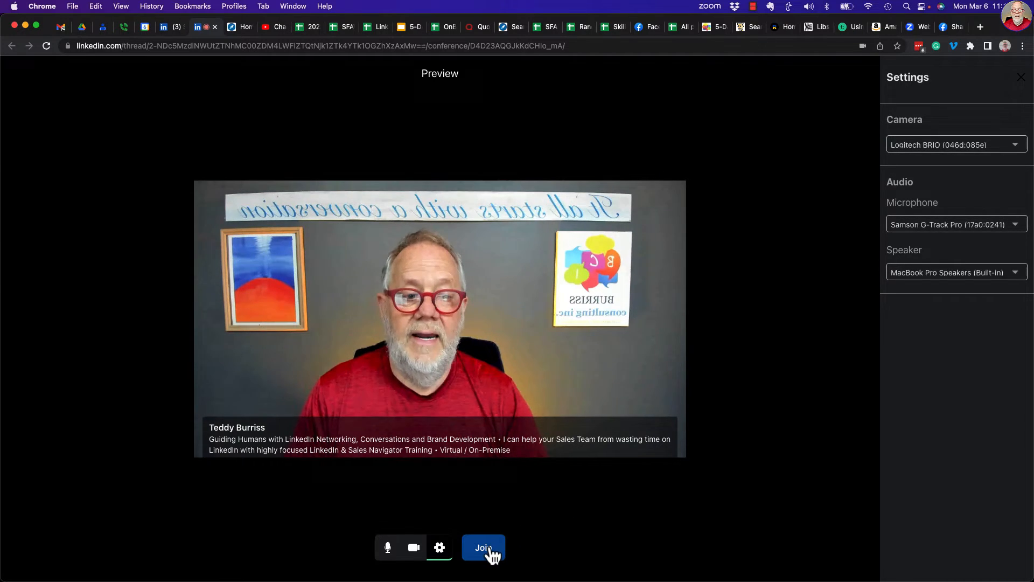
left_click(483, 548)
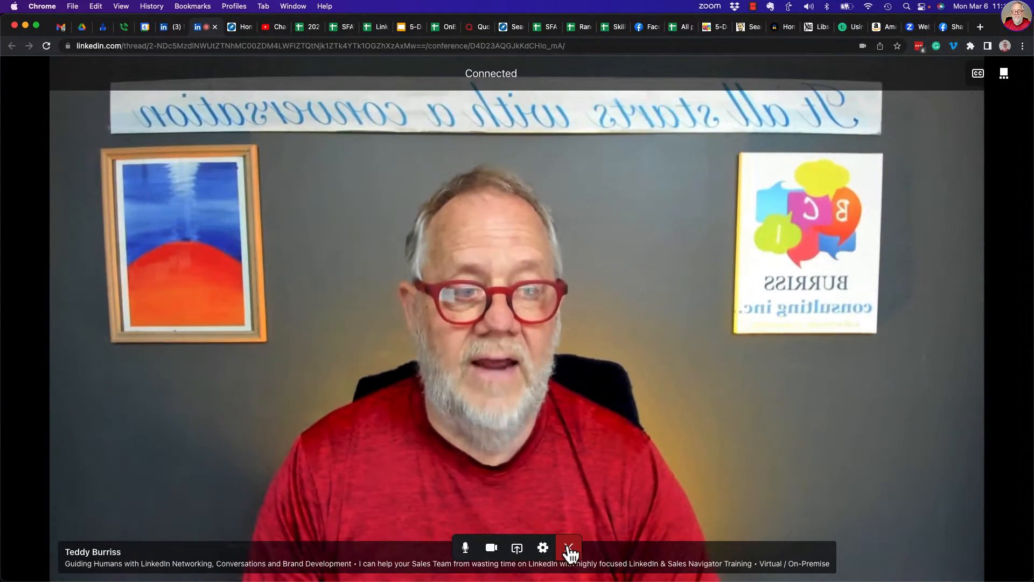
Step: Start leaving the call, then cancel in the Leave call dialog
left_click(567, 547)
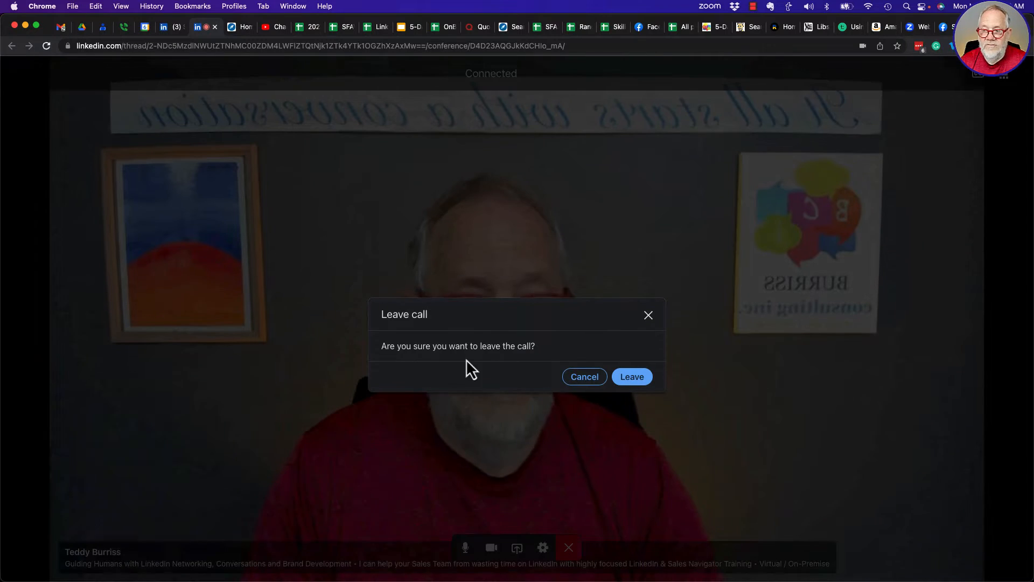
left_click(631, 376)
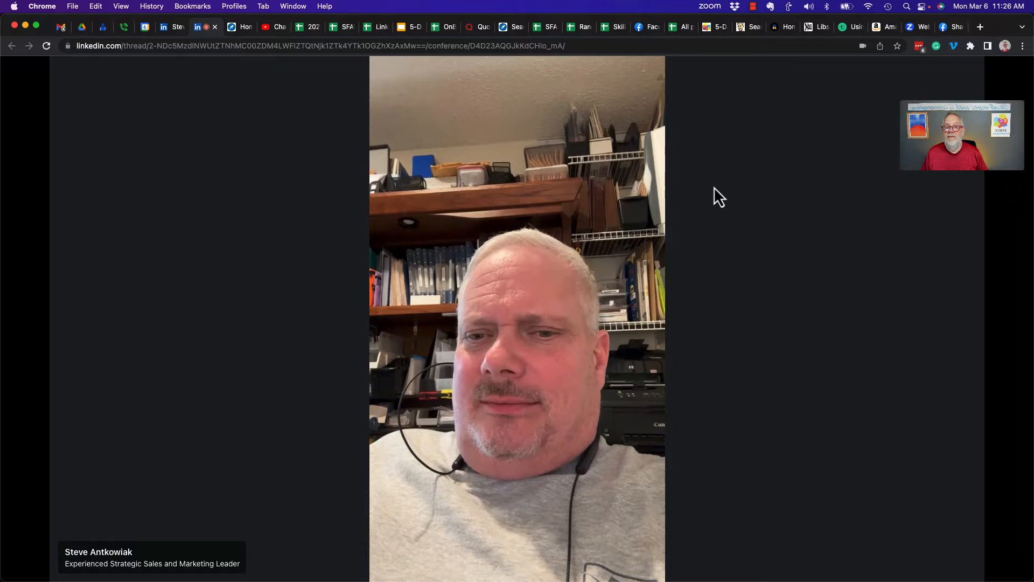
Step: Open the screen-share picker from the meeting toolbar
left_click(166, 27)
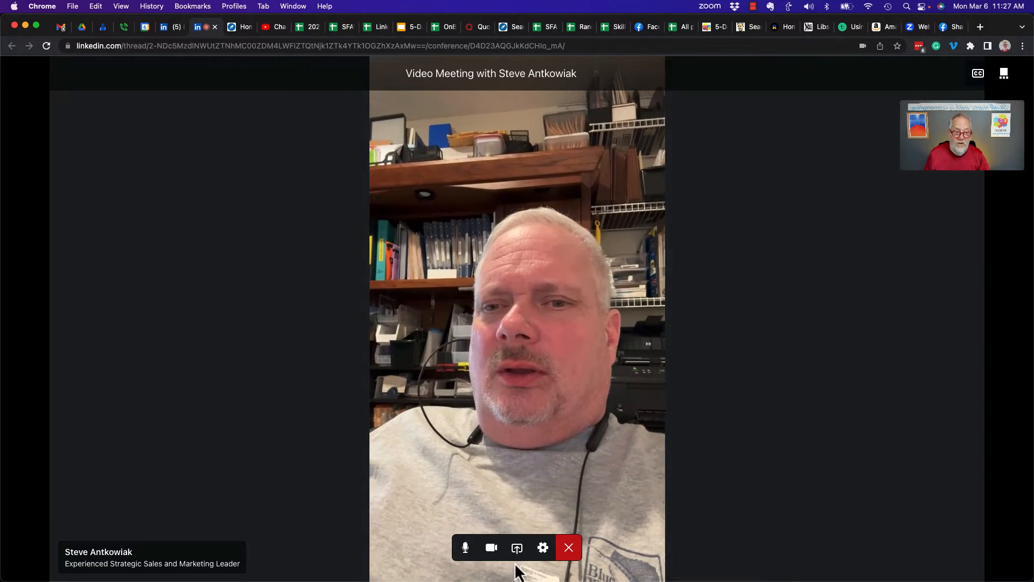
left_click(516, 547)
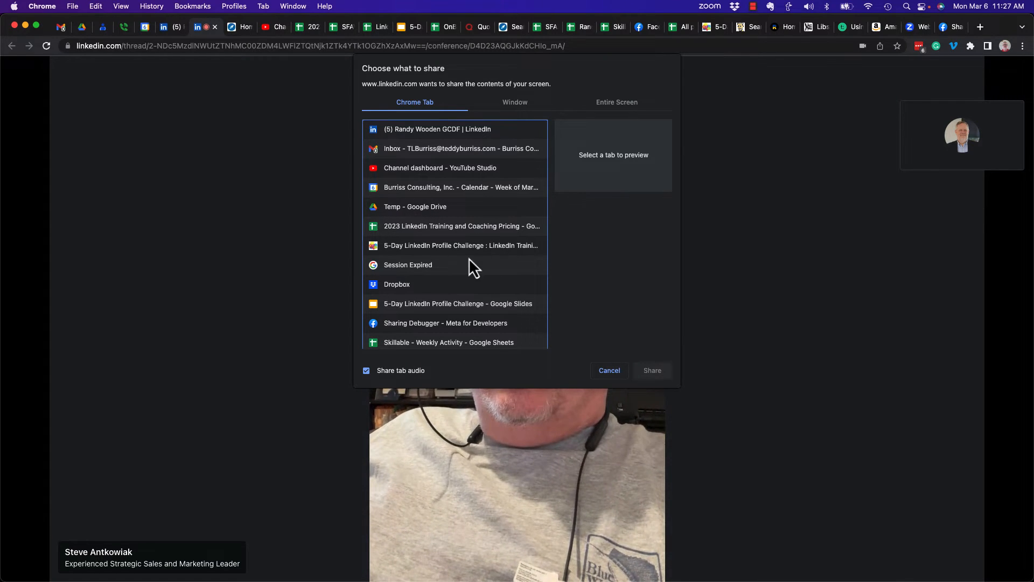
mouse_move(409, 257)
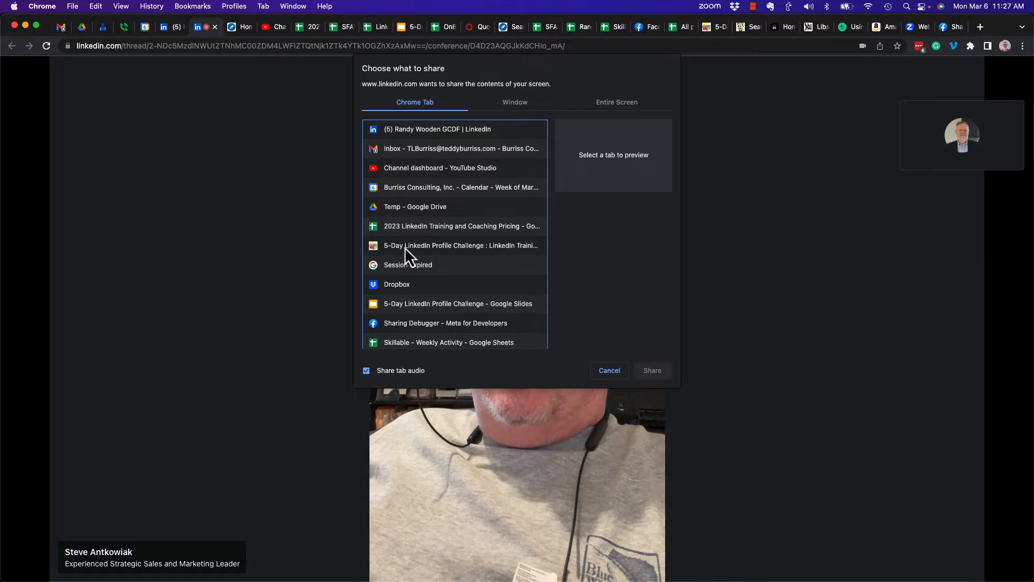
Step: Share the 5-Day LinkedIn Profile Challenge tab, scroll it, then return to the meeting
left_click(460, 246)
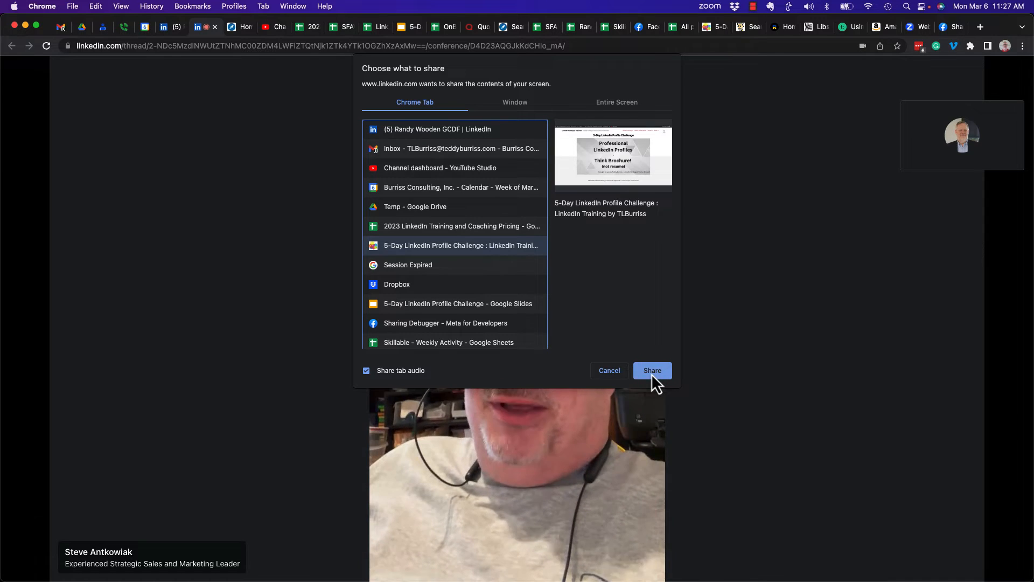
left_click(651, 370)
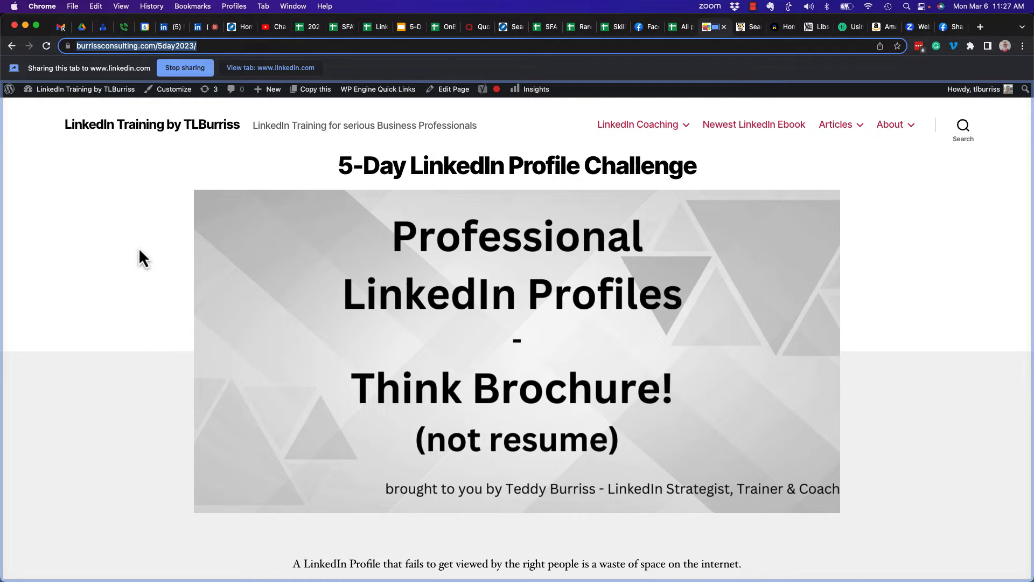
mouse_move(233, 340)
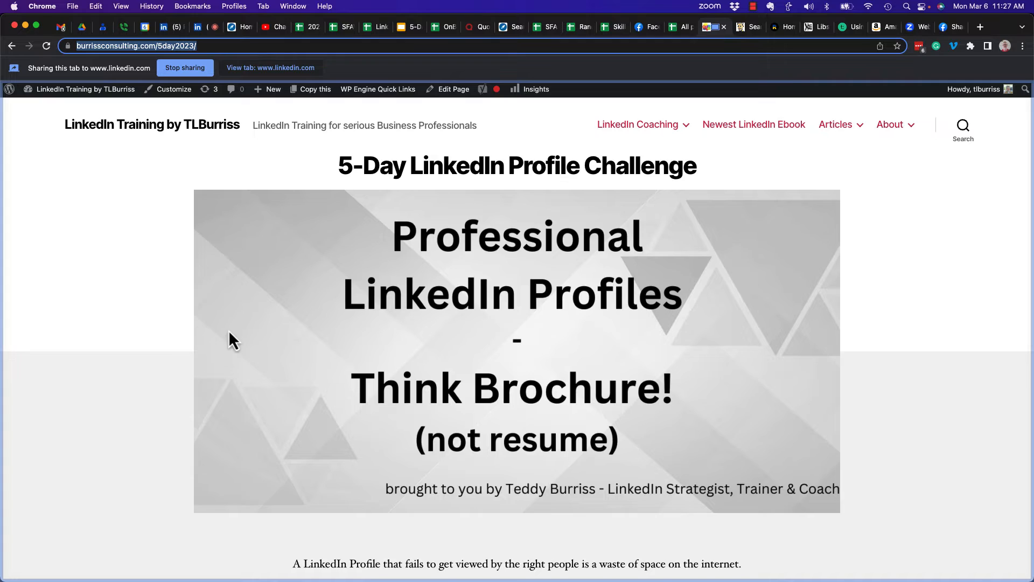
scroll("down", 3)
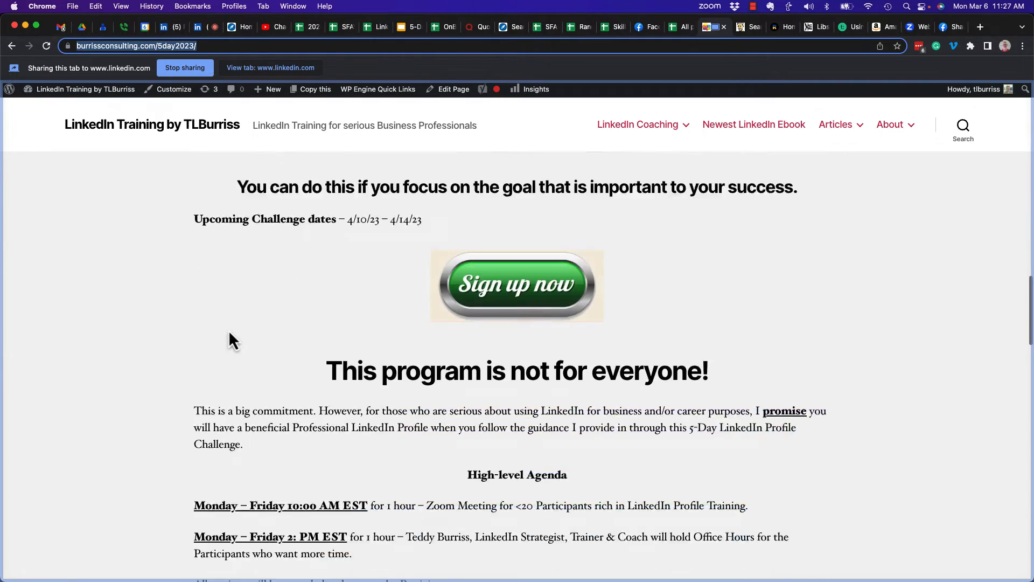
scroll("up", 3)
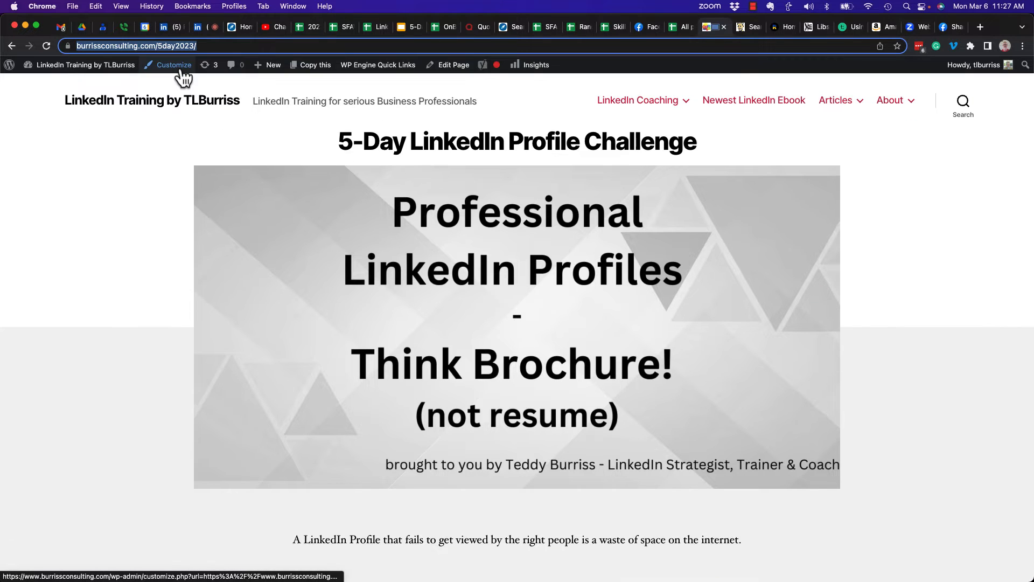
left_click(200, 27)
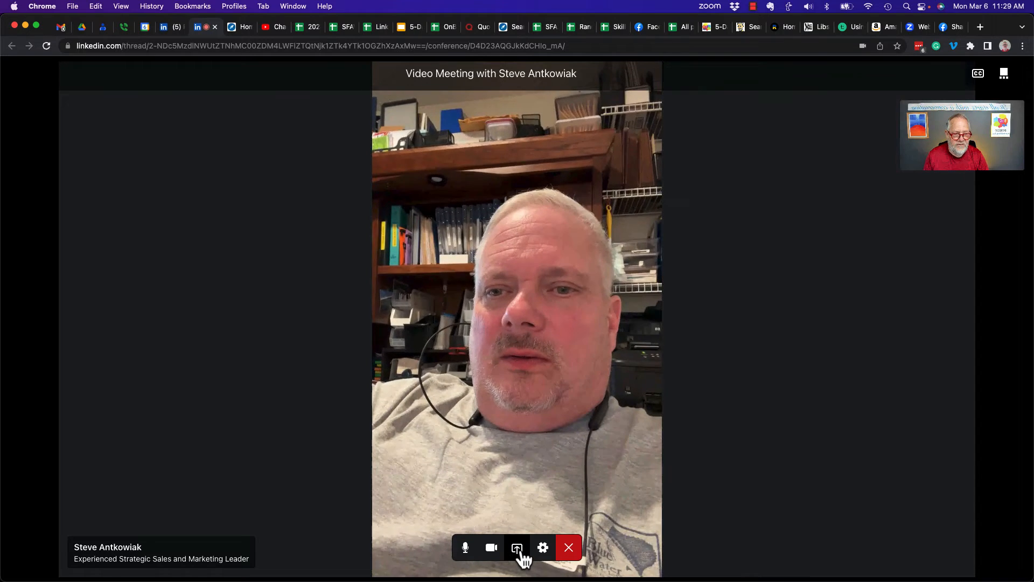
left_click(517, 547)
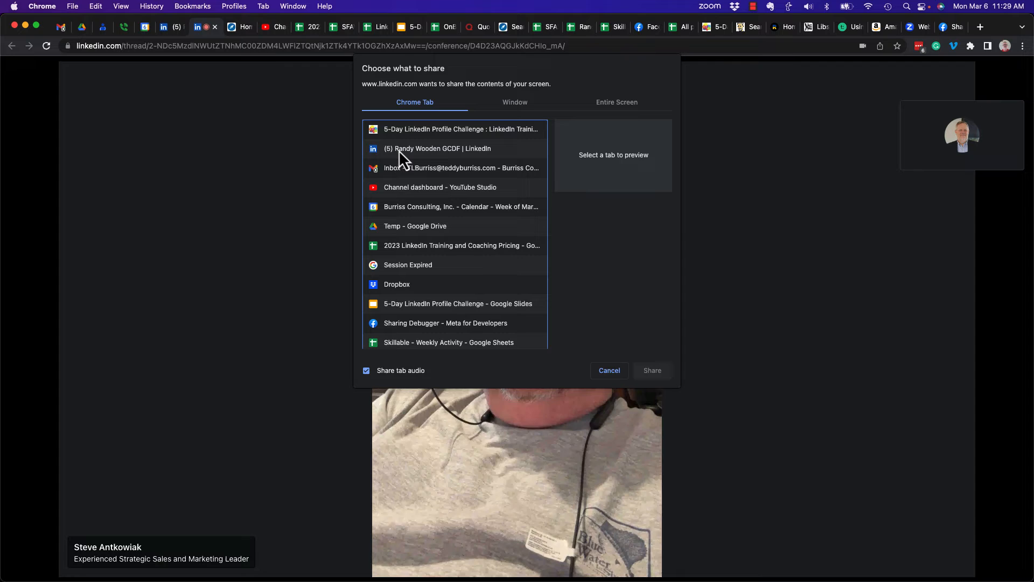
left_click(437, 148)
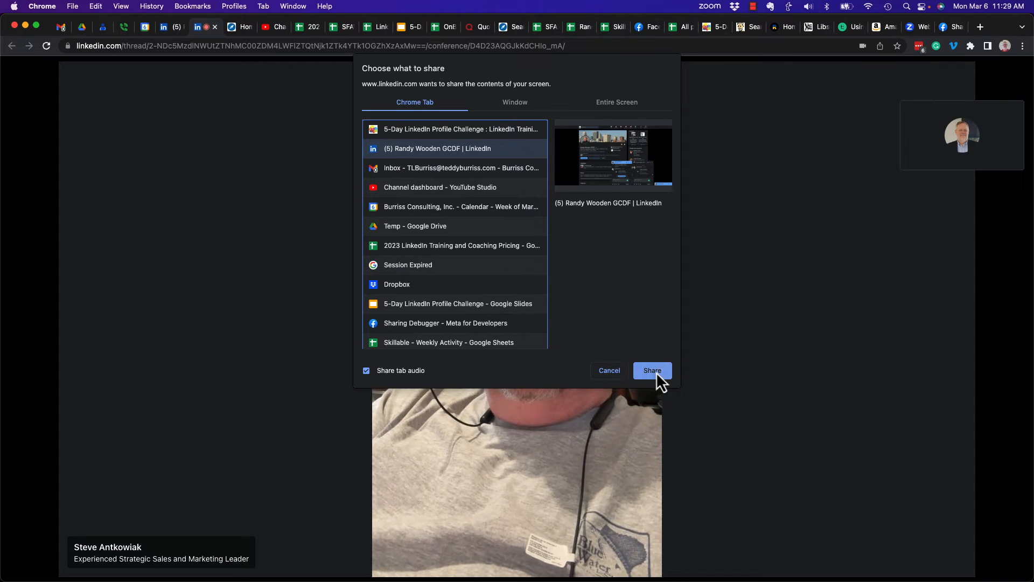
left_click(651, 370)
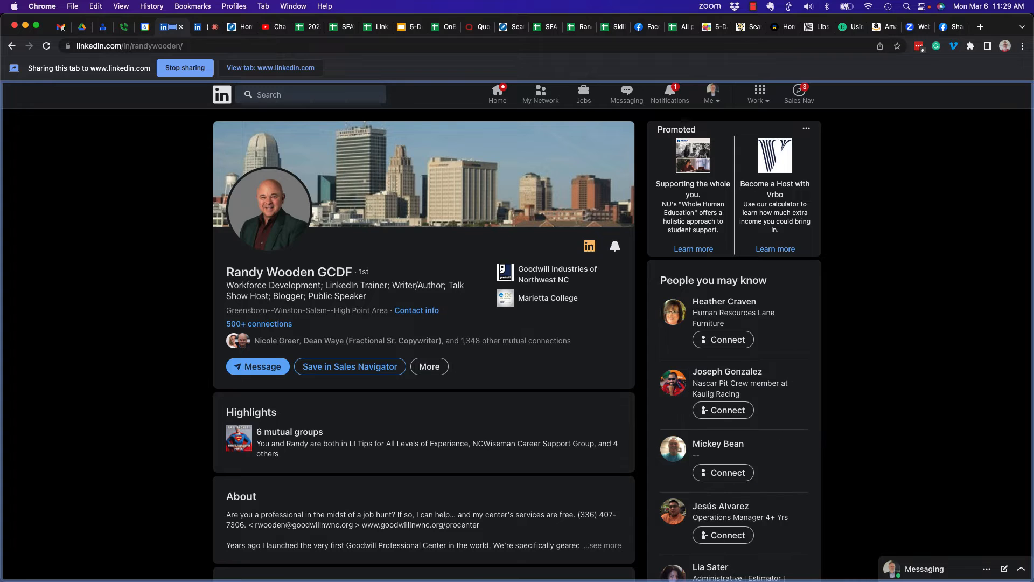
mouse_move(135, 247)
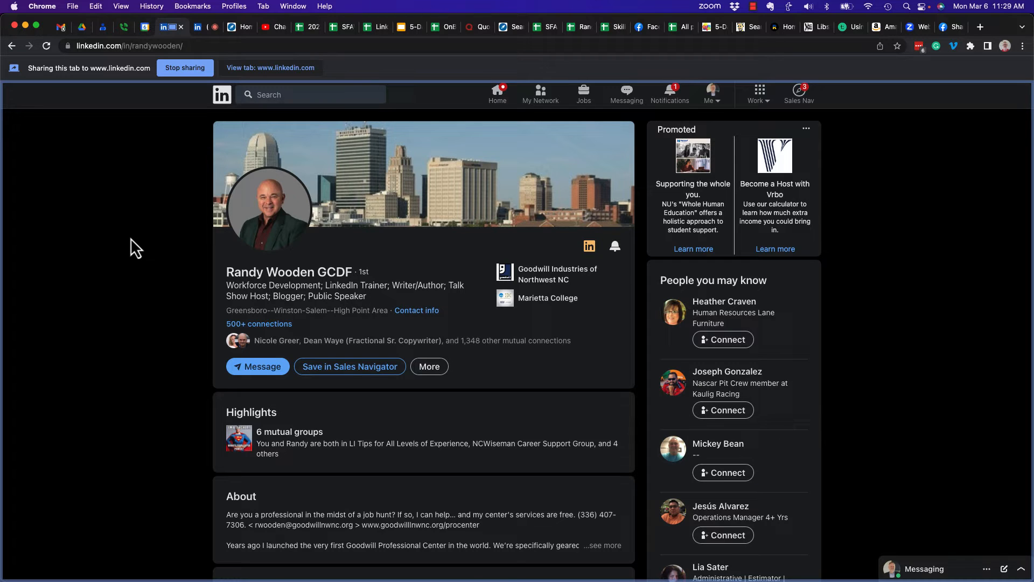
mouse_move(128, 306)
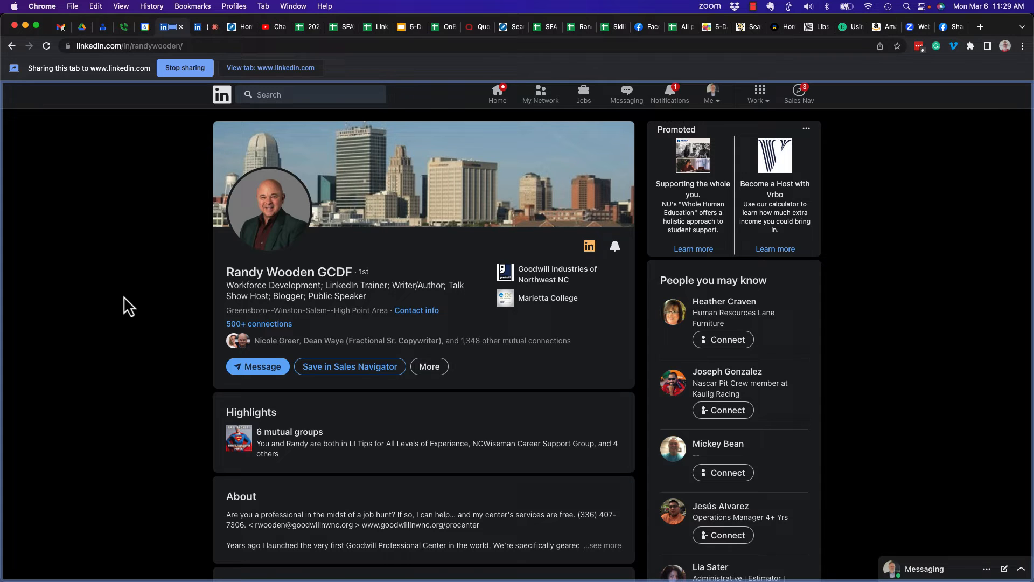
mouse_move(165, 162)
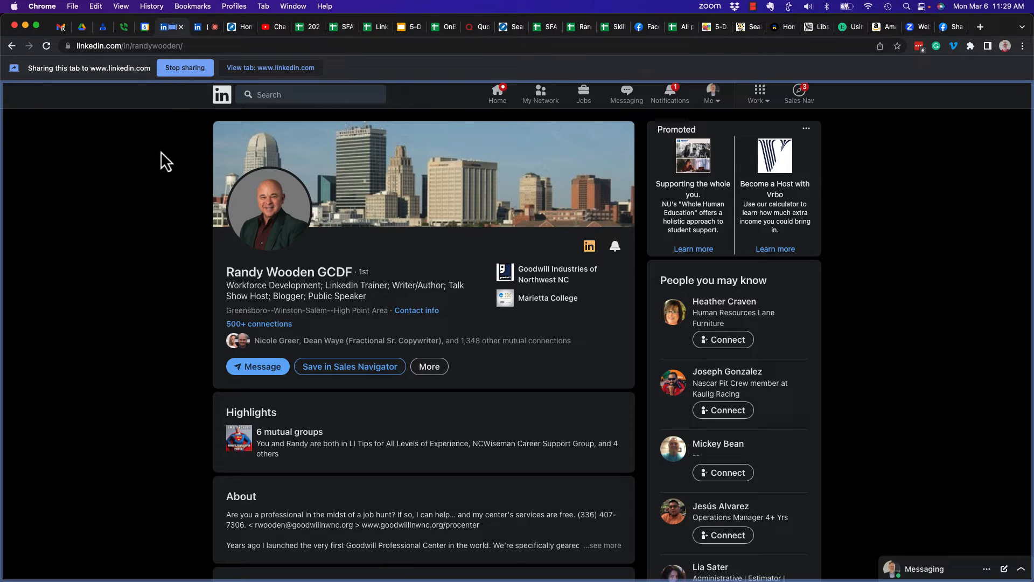
mouse_move(934, 294)
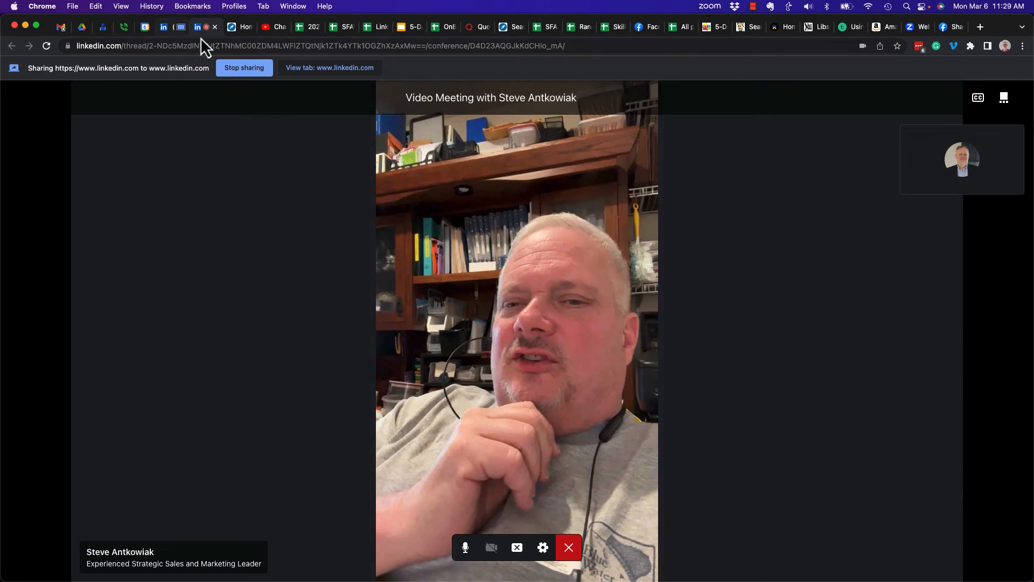
left_click(170, 27)
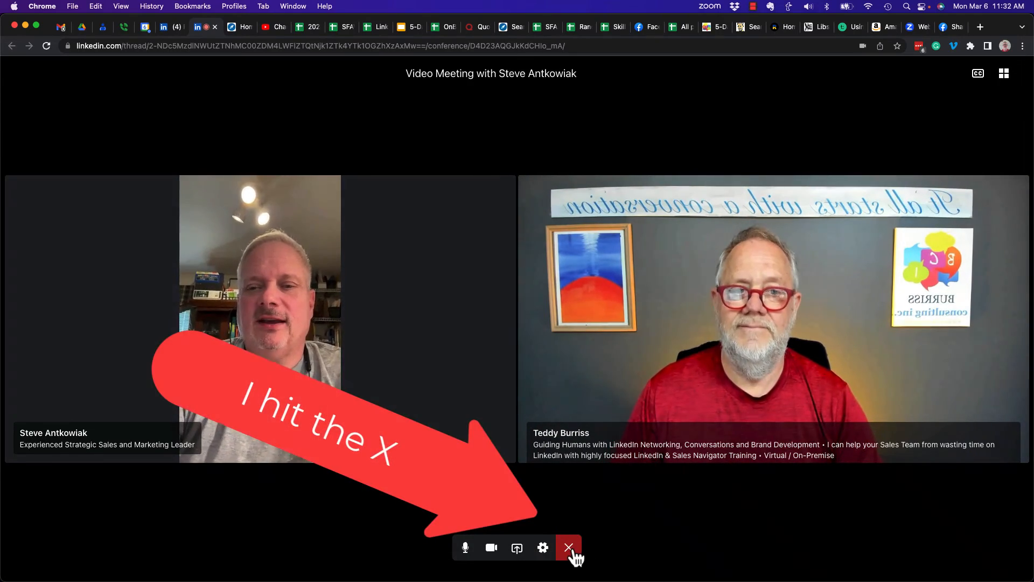
left_click(568, 547)
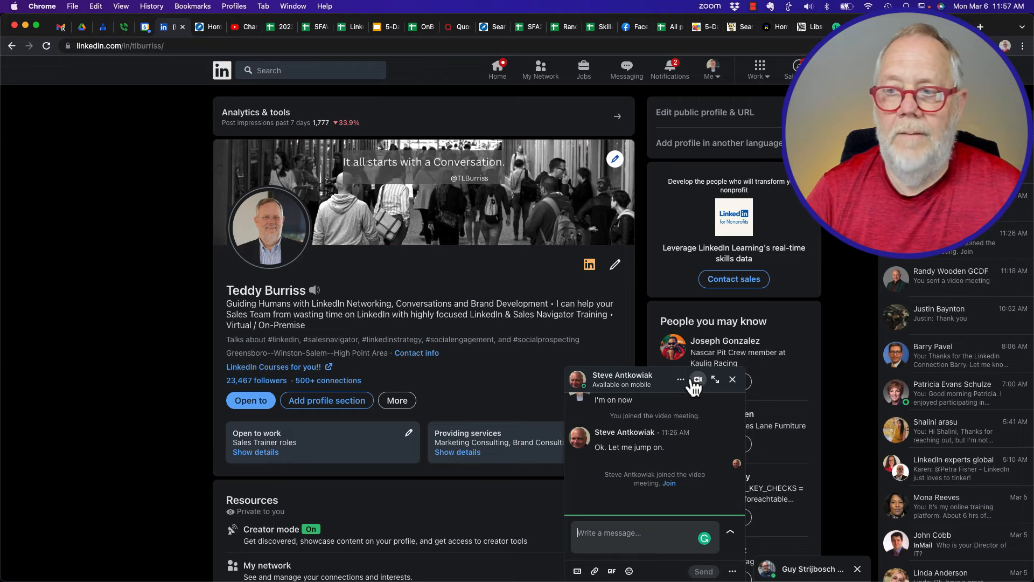
left_click(697, 379)
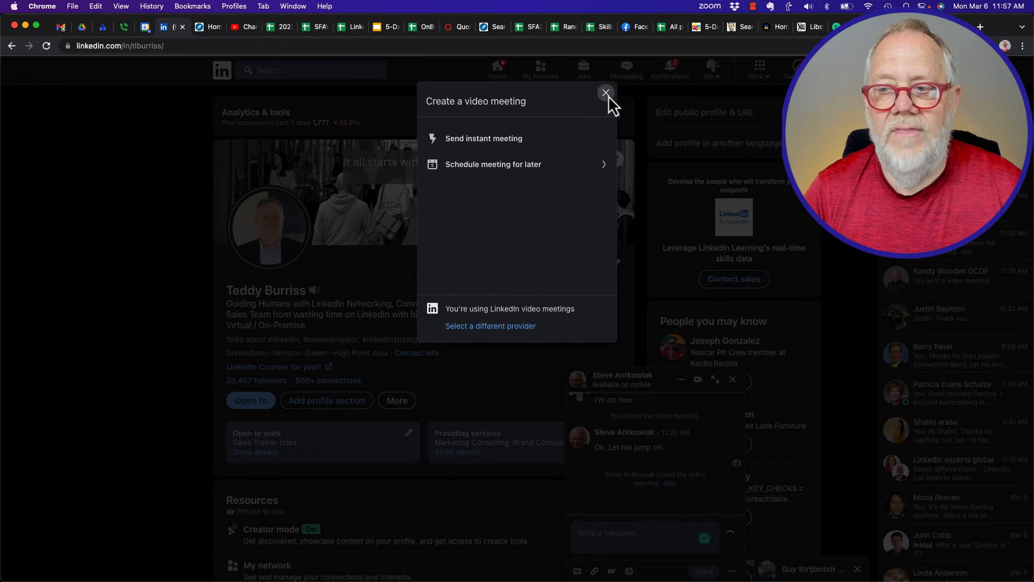
left_click(605, 93)
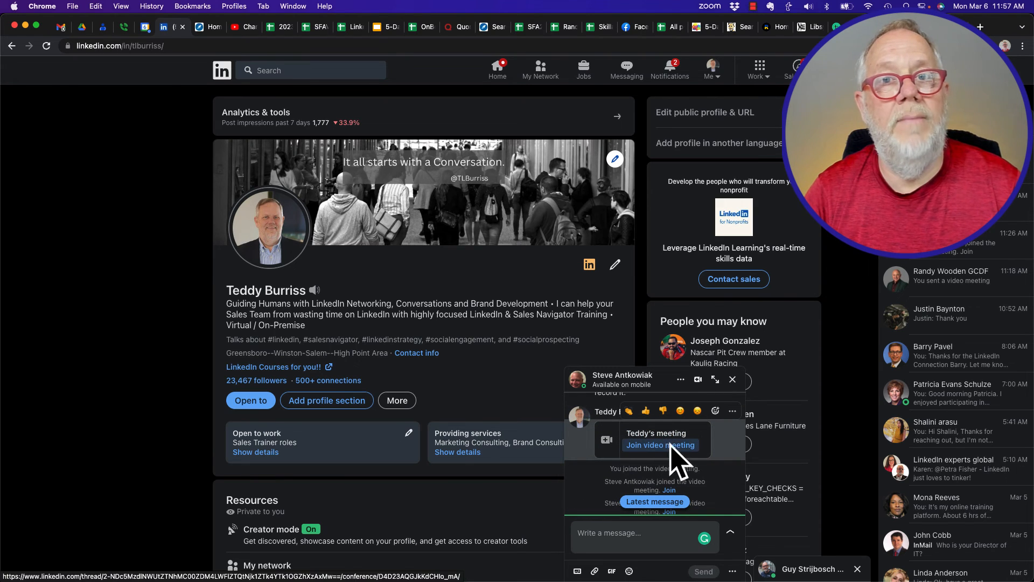
mouse_move(676, 455)
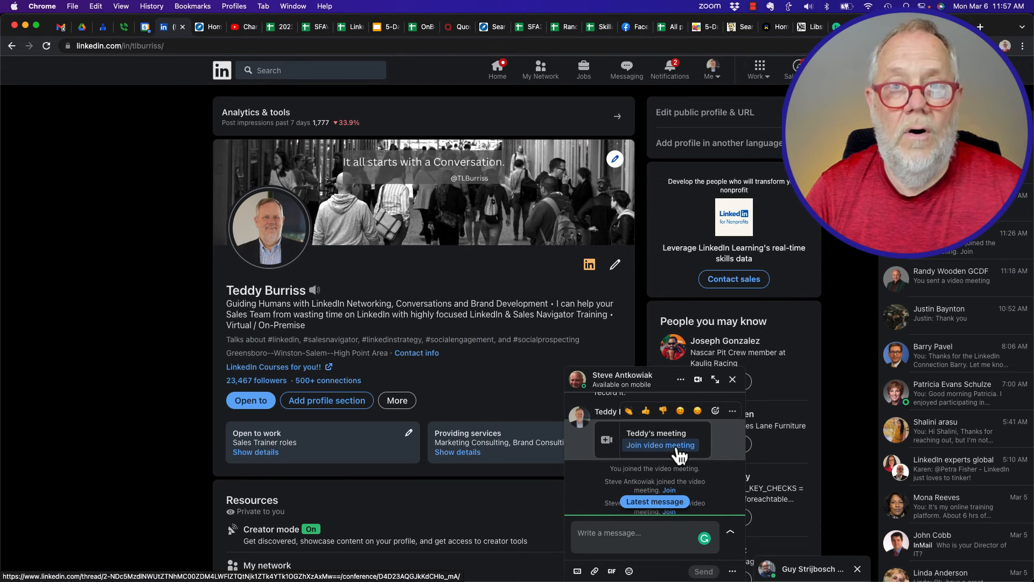